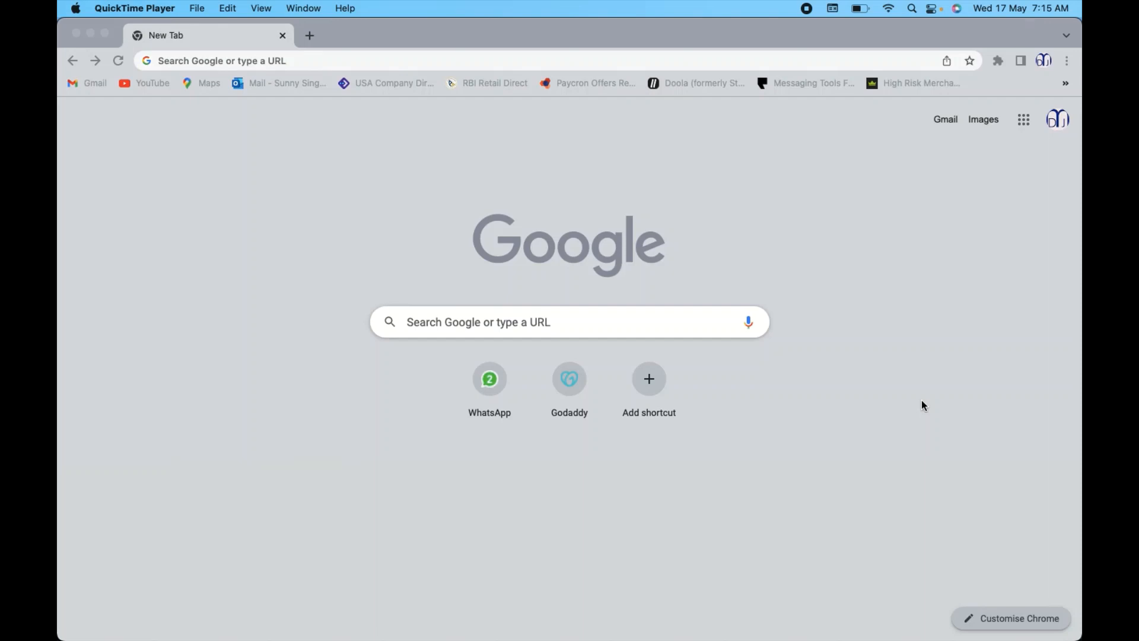
mouse_move(562, 375)
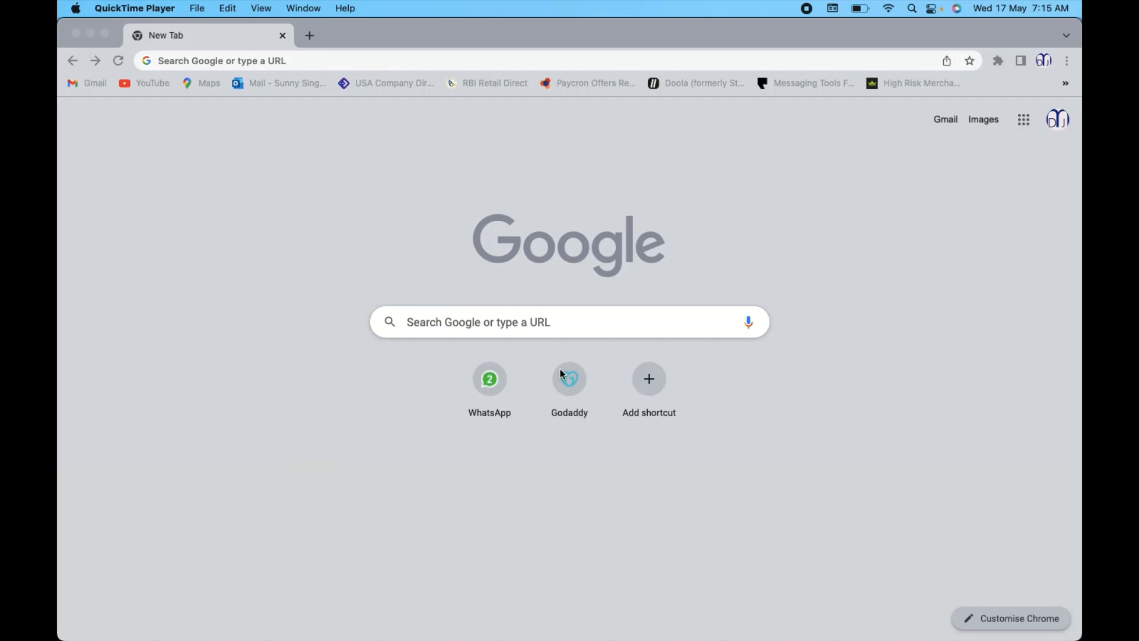
Open the GoDaddy India home page from the Chrome new-tab shortcut tile.
left_click(569, 381)
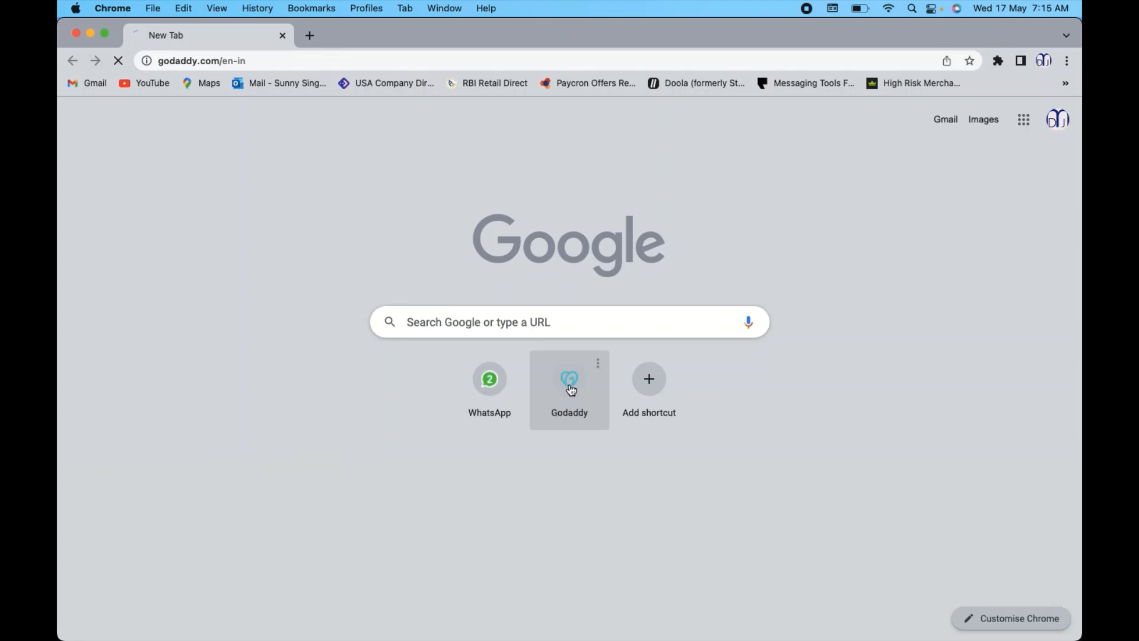
left_click(570, 384)
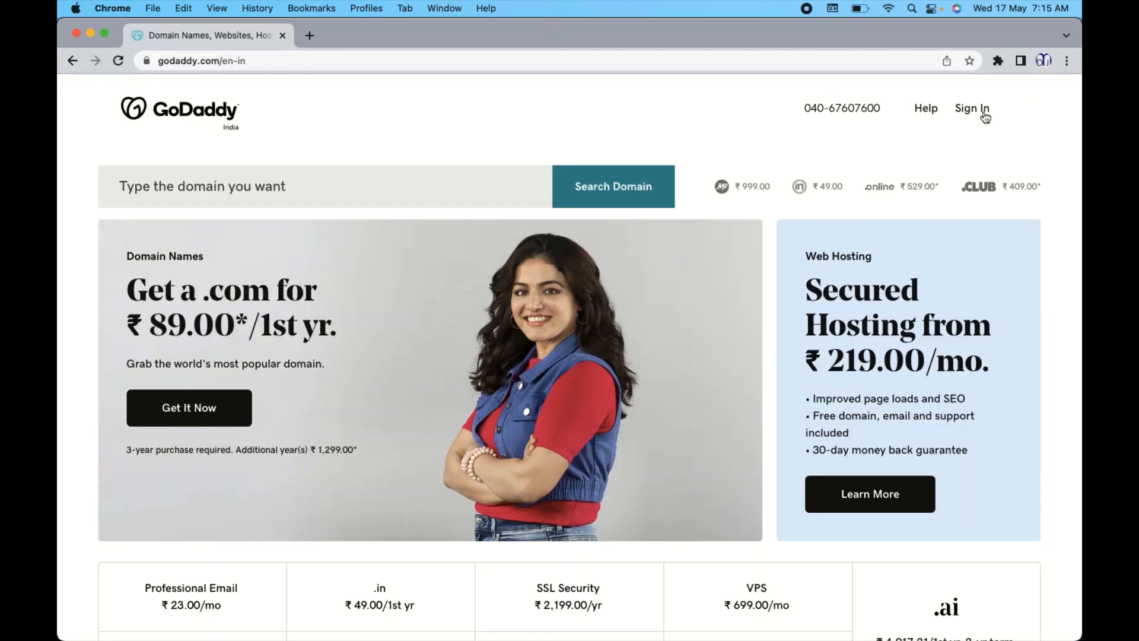
Sign in and go to My Products from the account menu to list the owned domains.
left_click(972, 108)
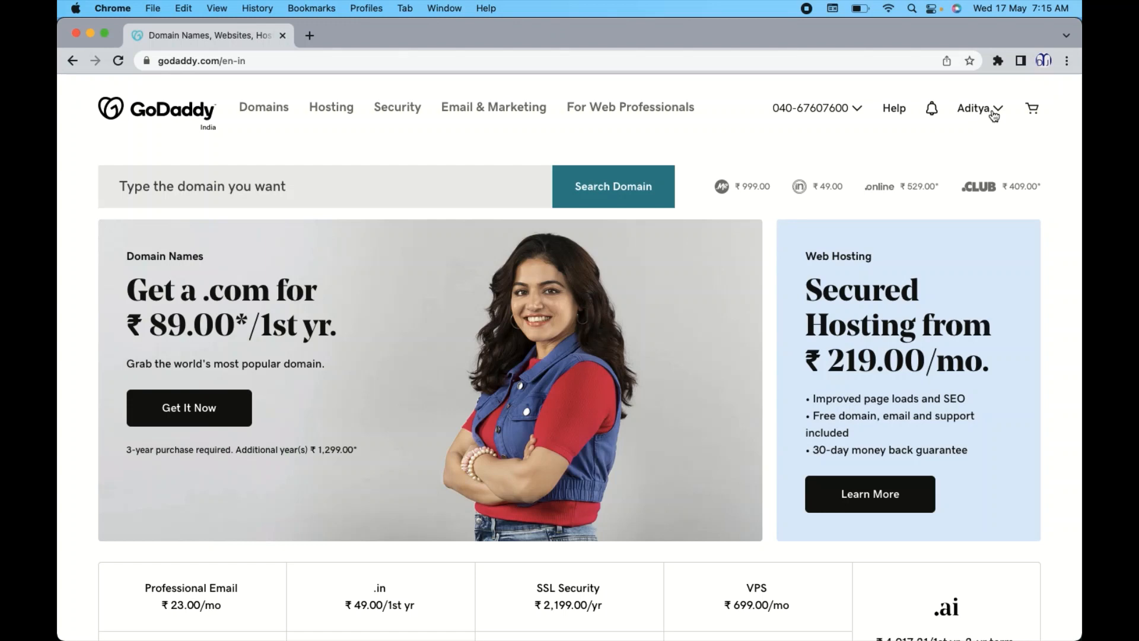
left_click(976, 108)
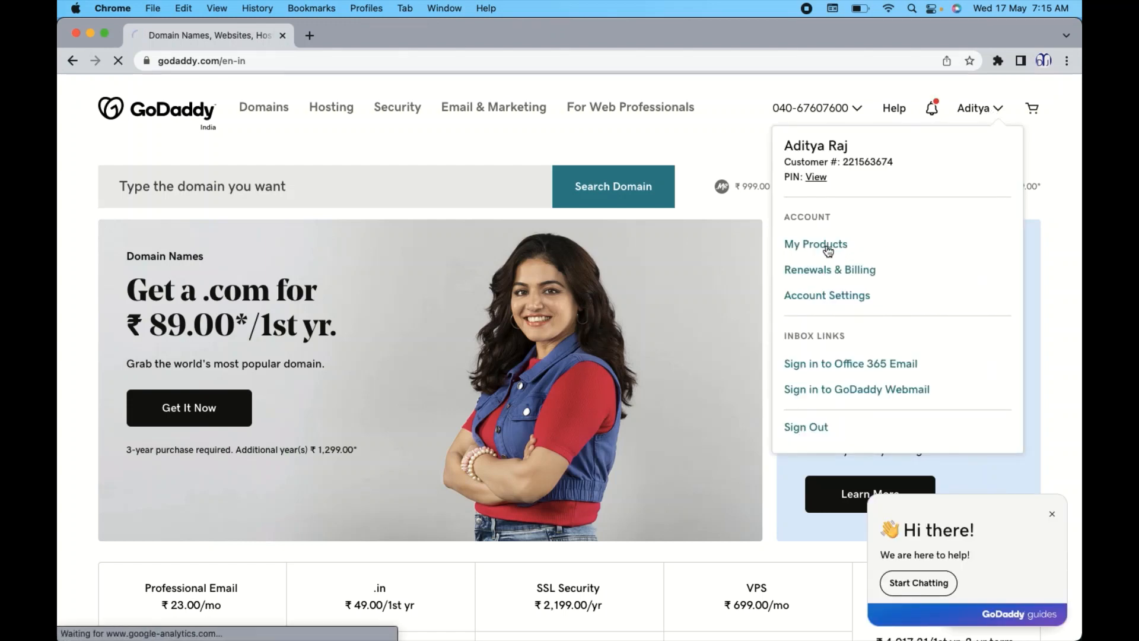
left_click(817, 244)
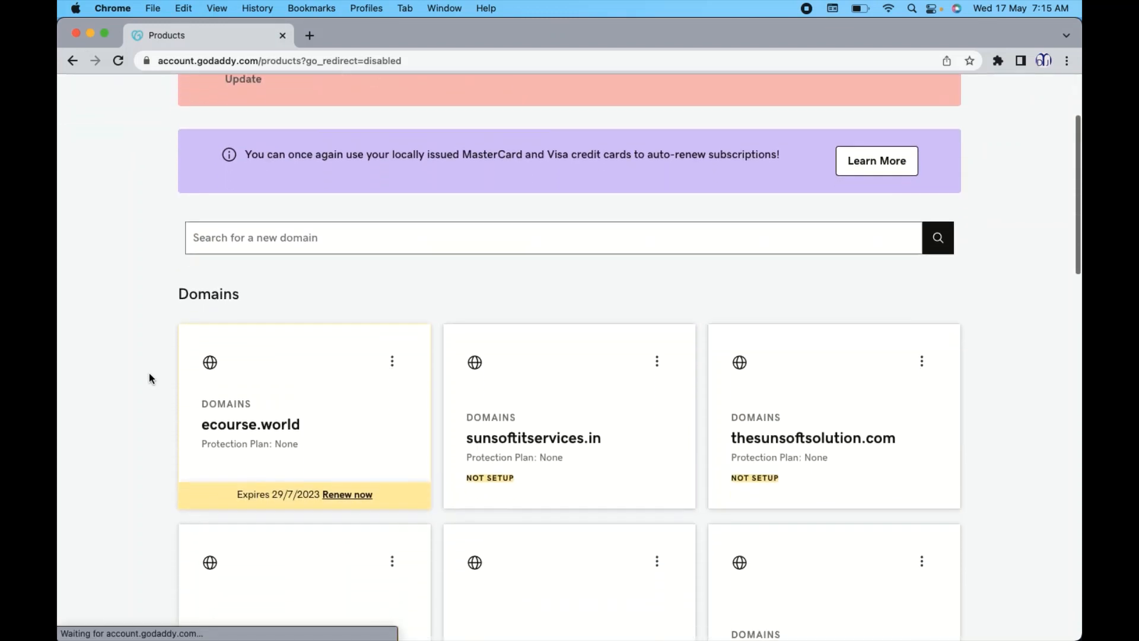
Dismiss the chat greeting and scroll to the Domains list showing arsoft.co.in.
scroll("down", 3)
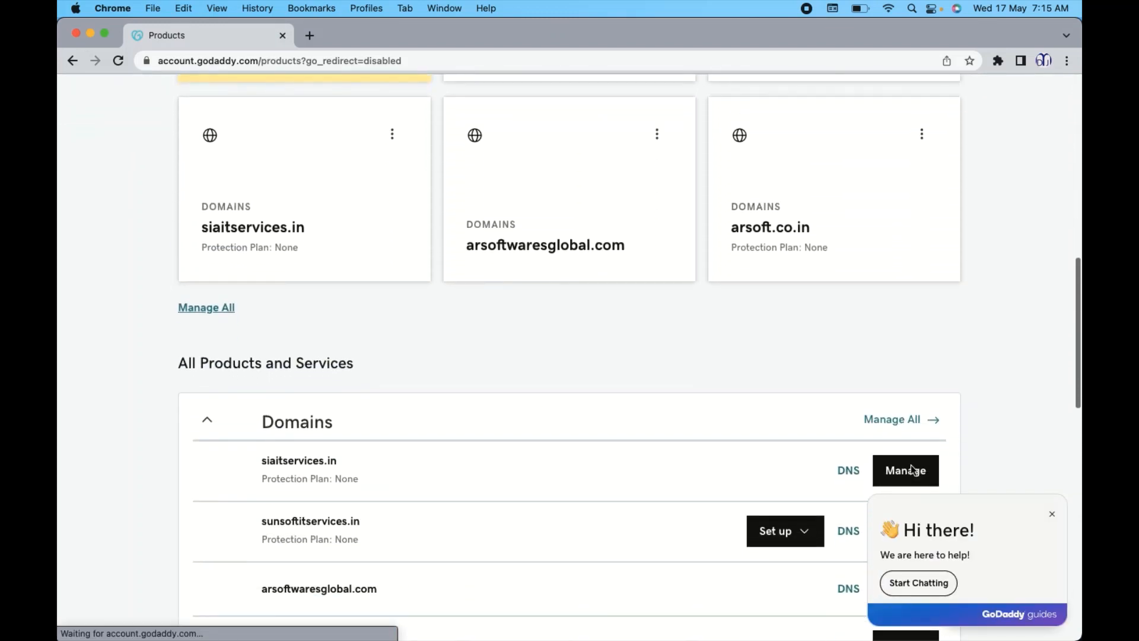
left_click(1051, 514)
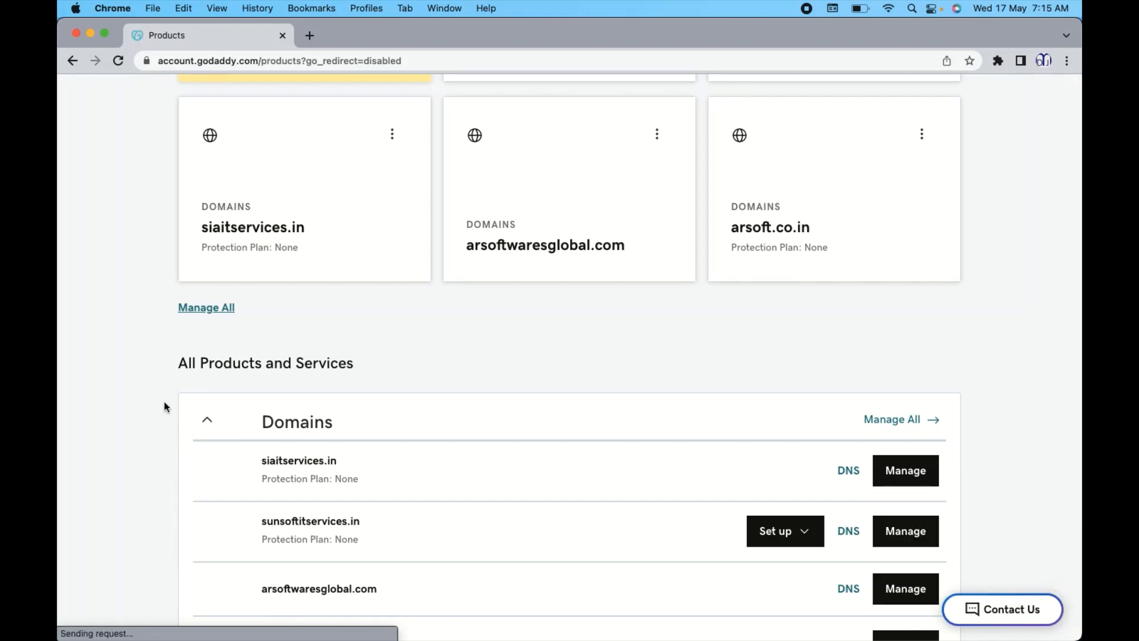
scroll("down", 3)
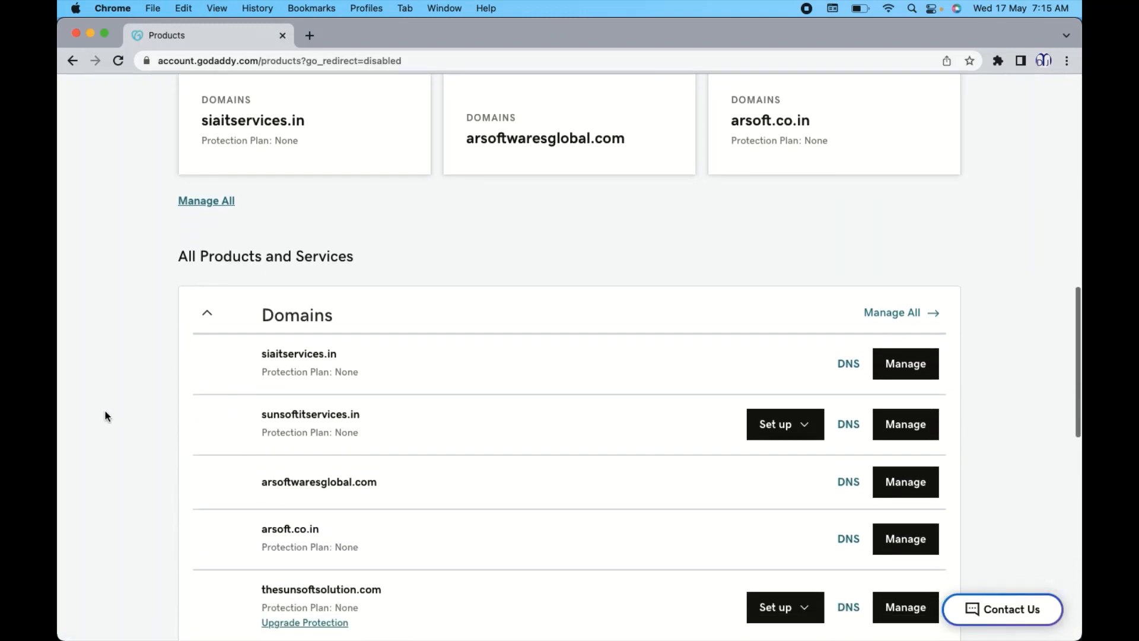
scroll("down", 3)
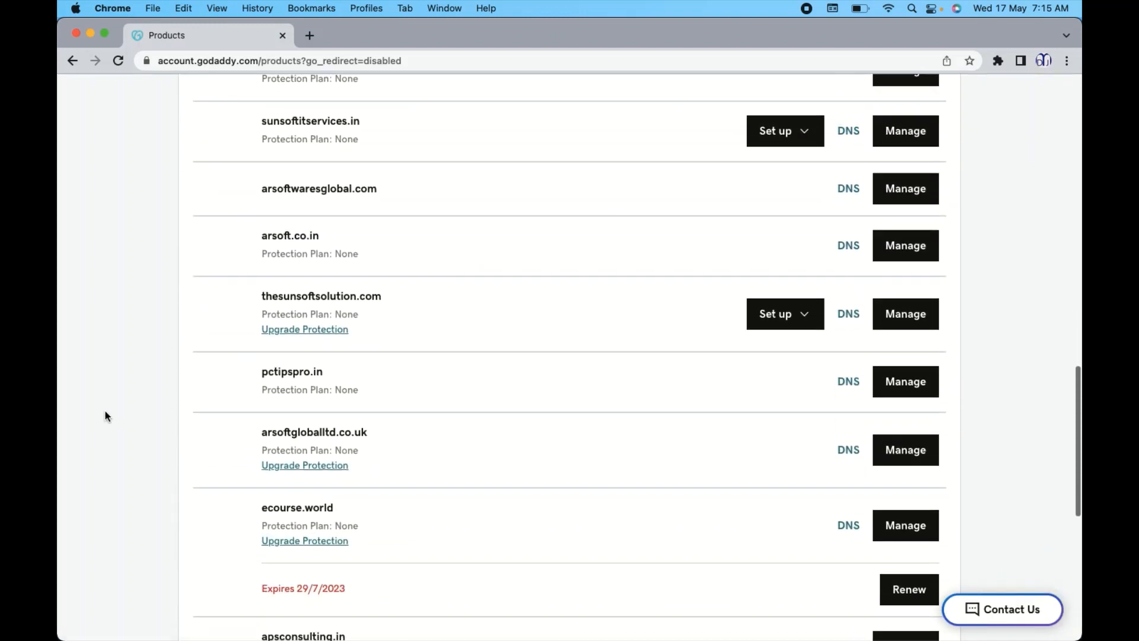
scroll("down", 3)
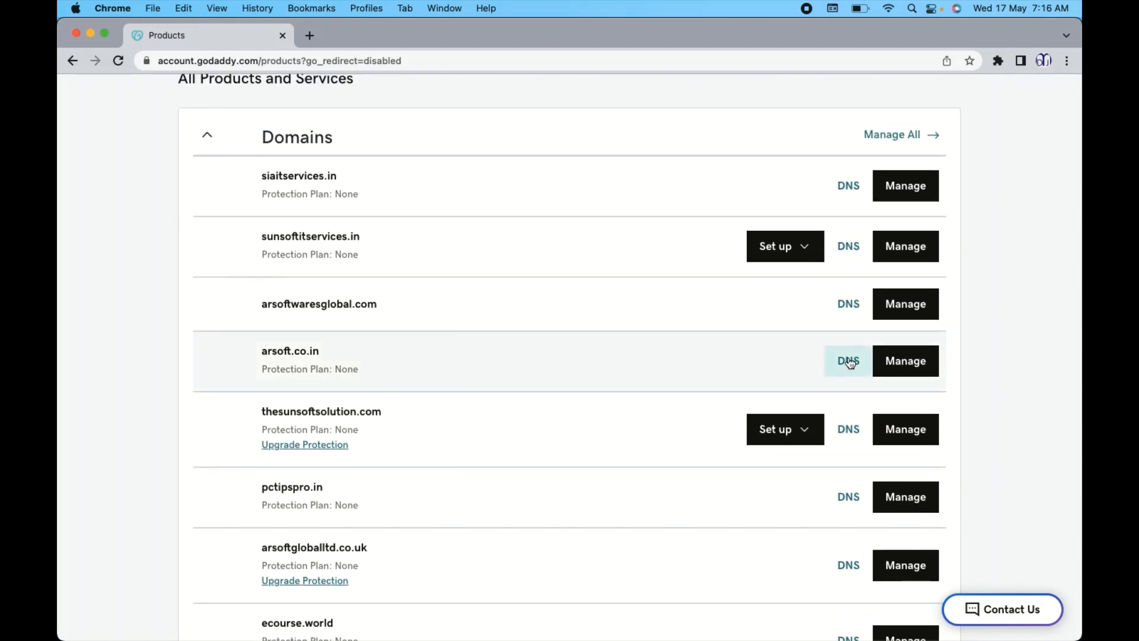
mouse_move(343, 358)
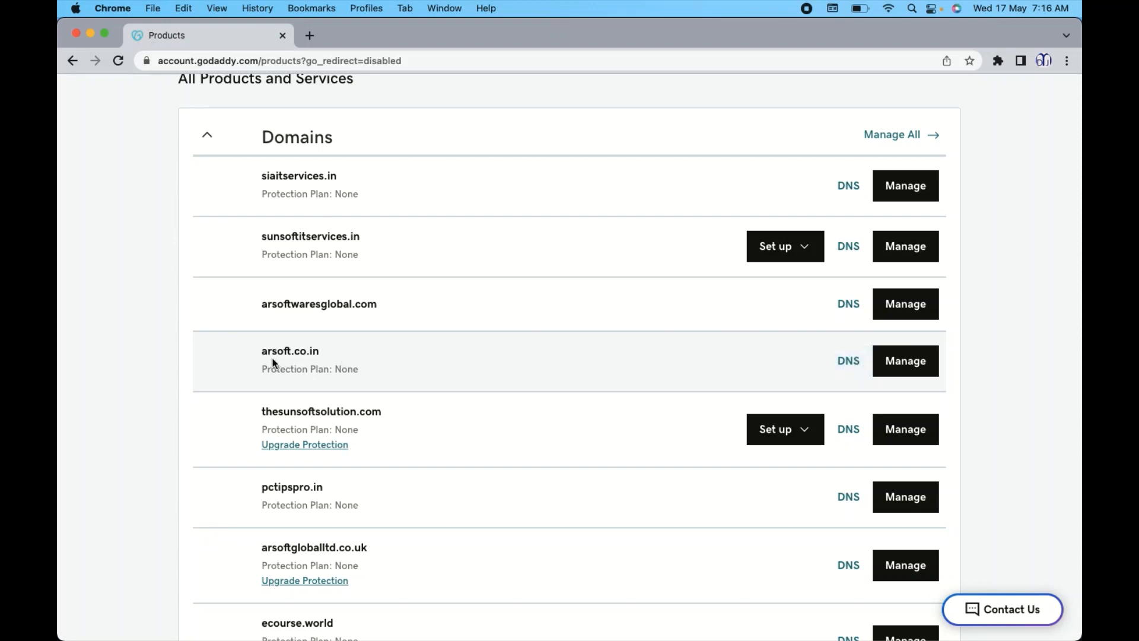
mouse_move(601, 350)
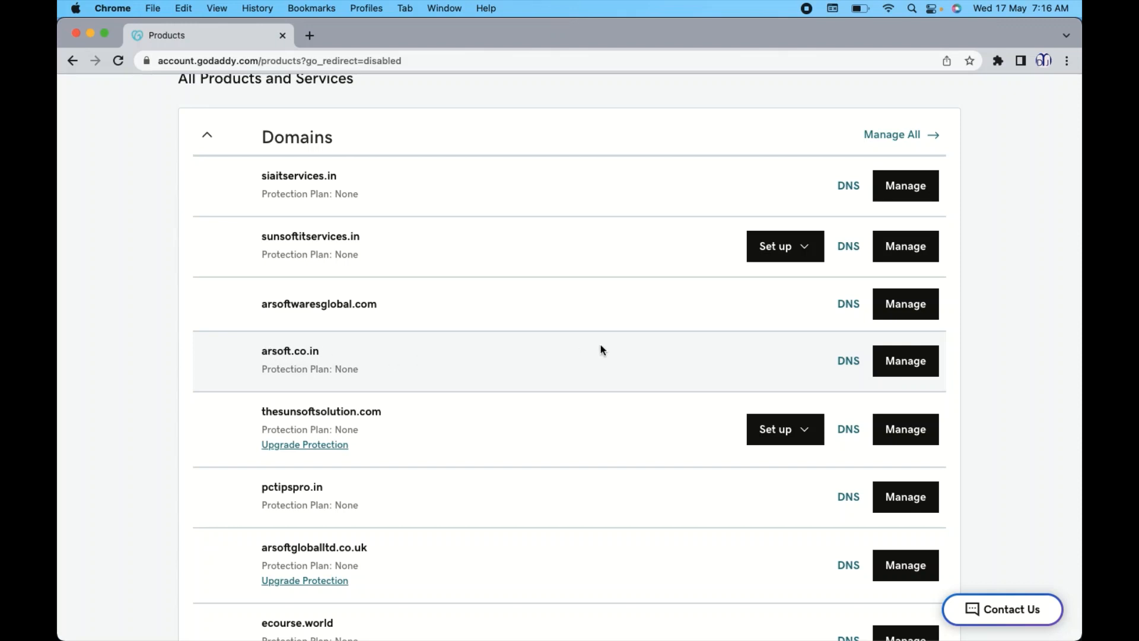
mouse_move(848, 360)
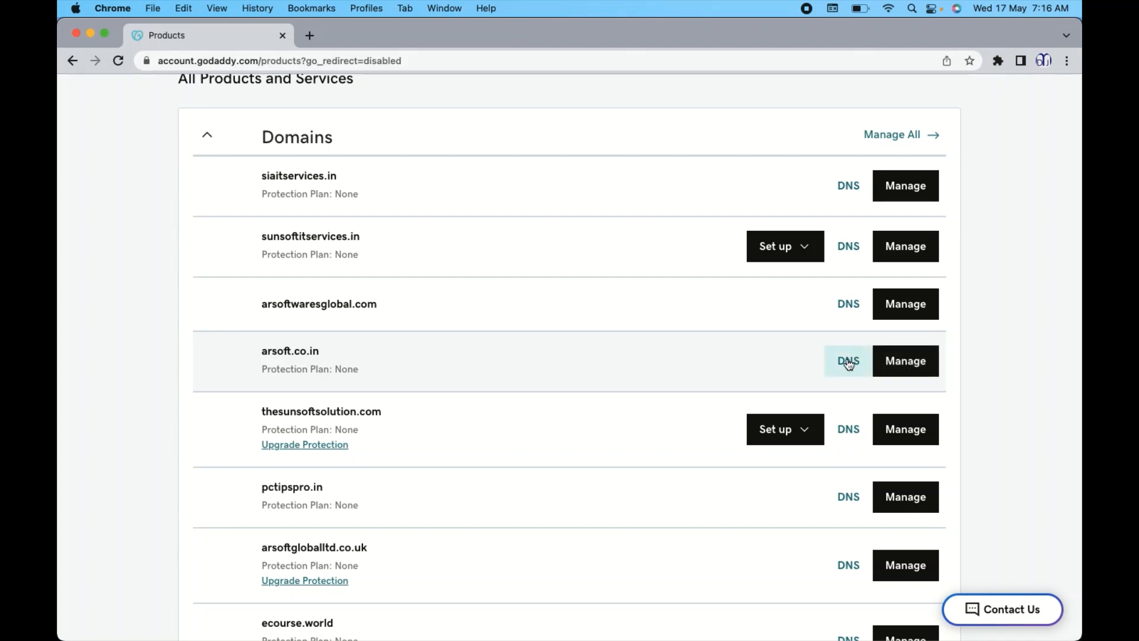
left_click(847, 361)
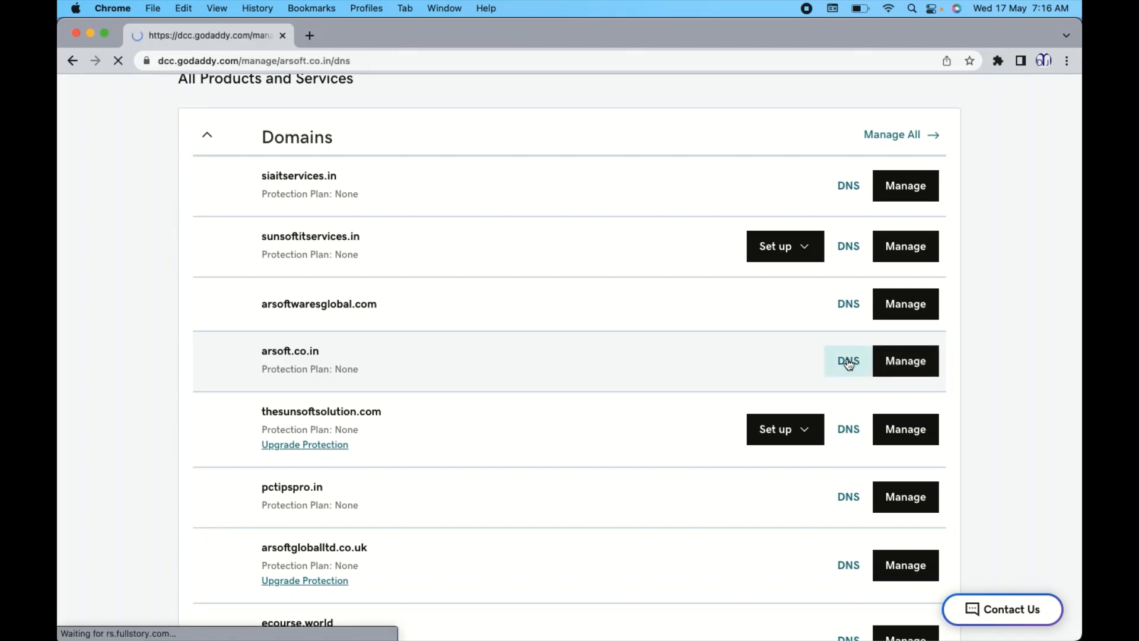
left_click(849, 360)
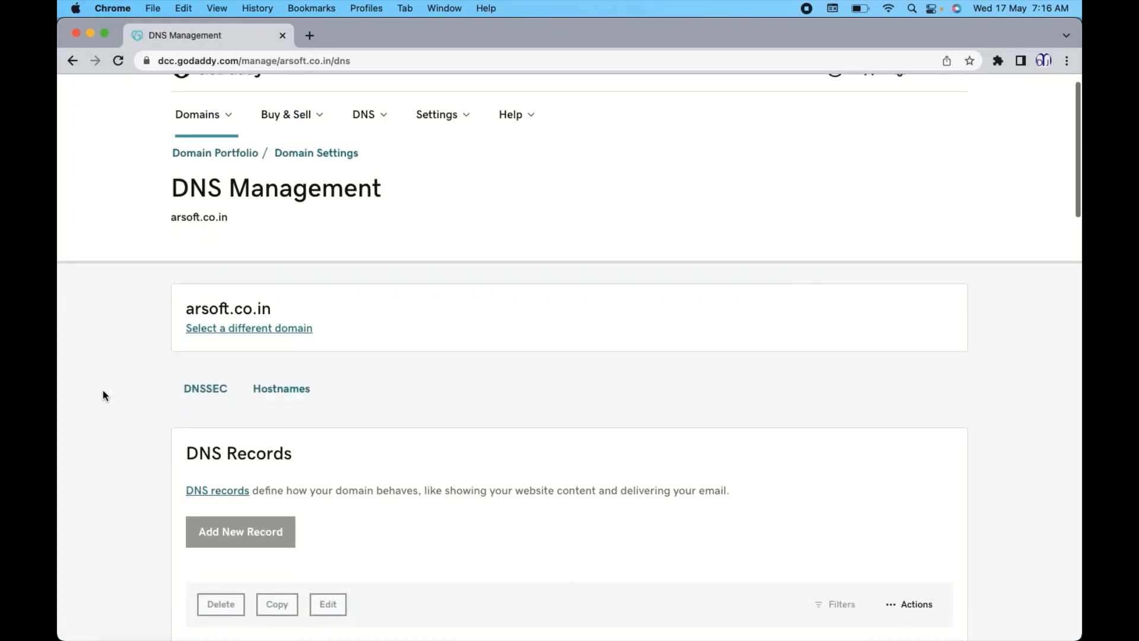
scroll("down", 3)
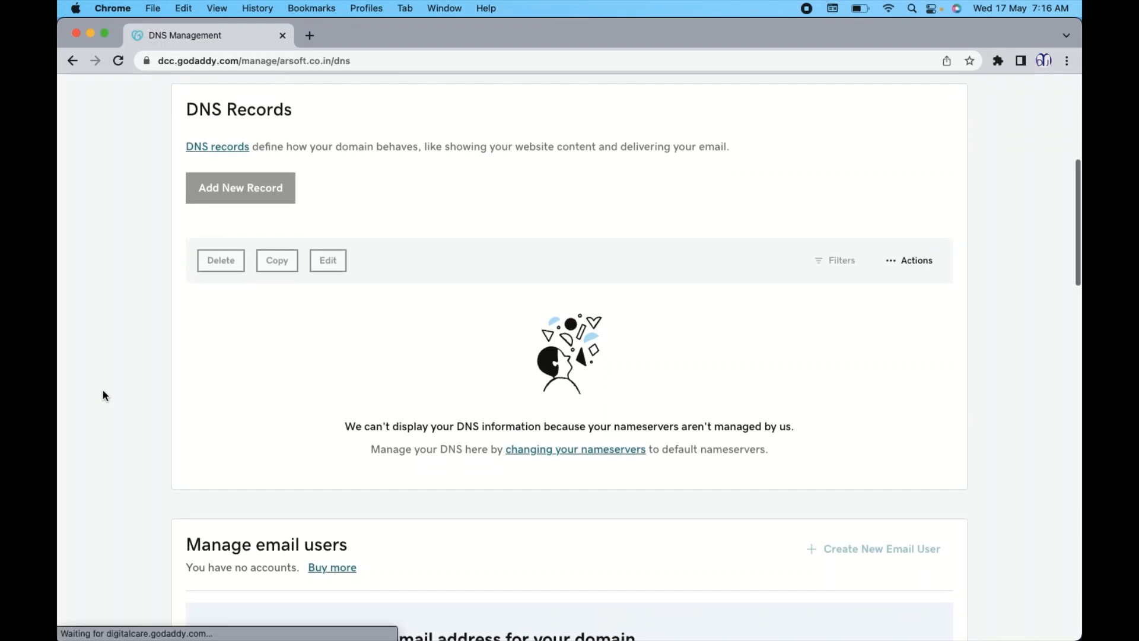
scroll("down", 3)
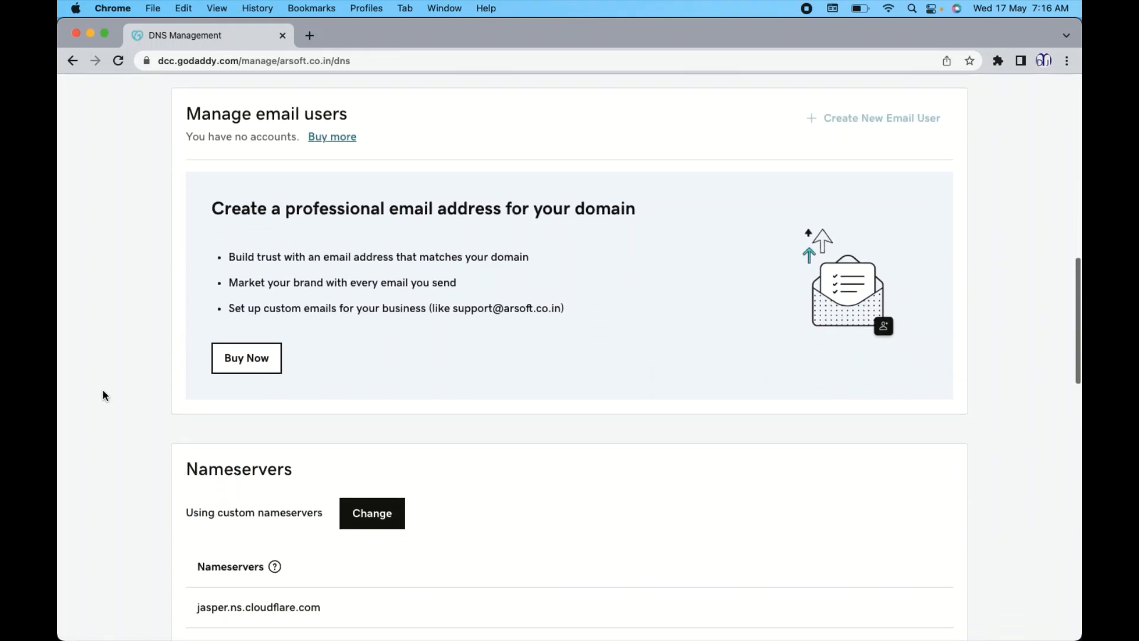
scroll("down", 3)
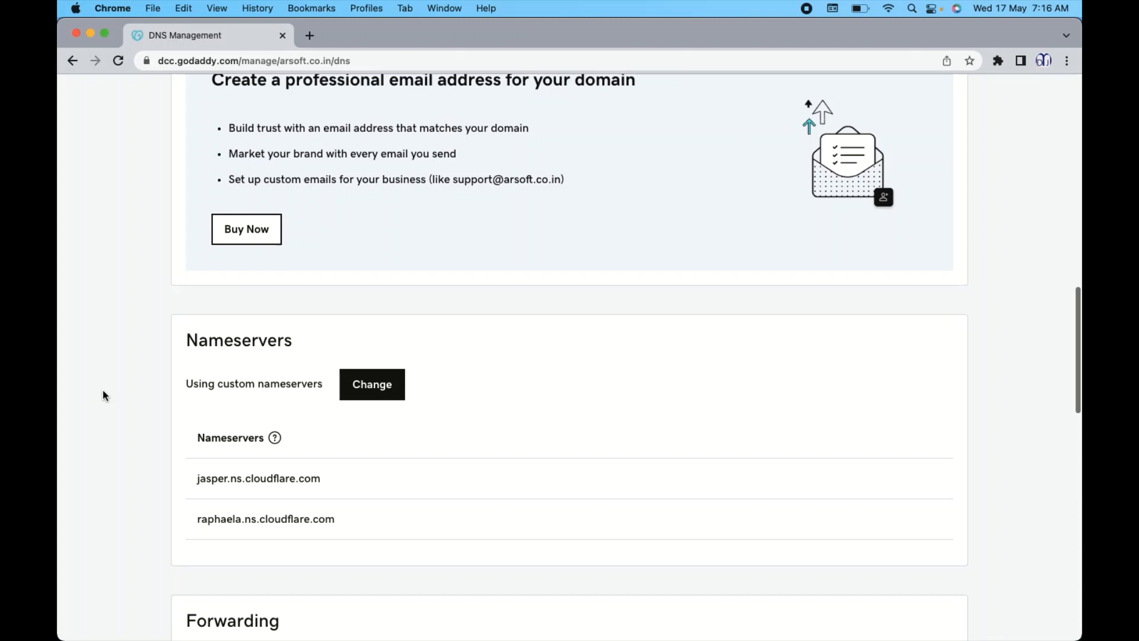
scroll("down", 3)
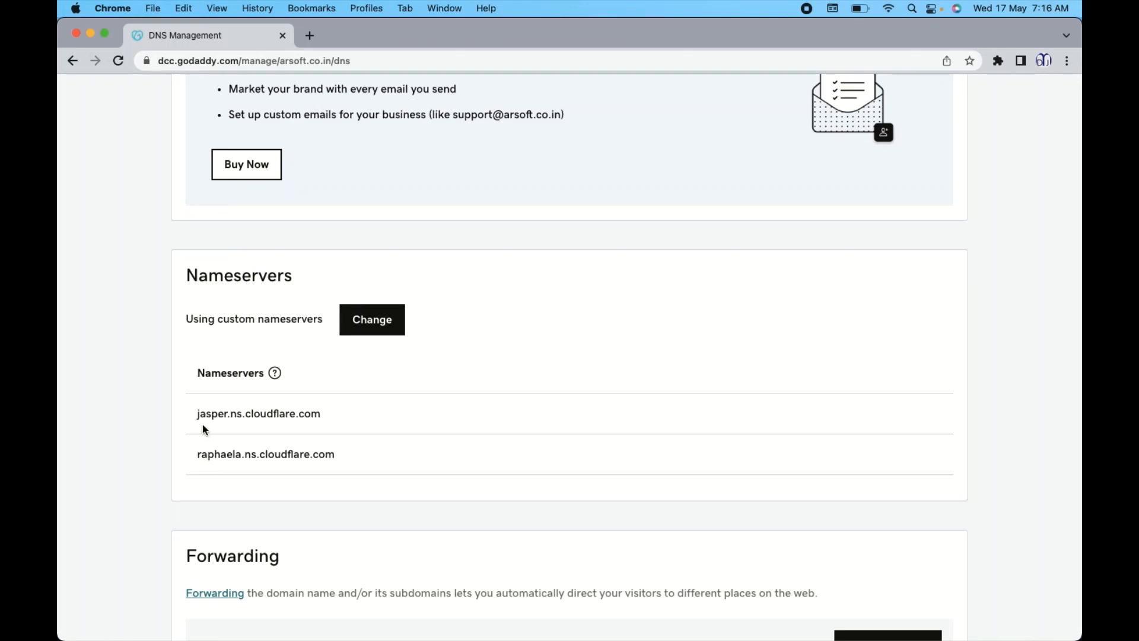
mouse_move(379, 444)
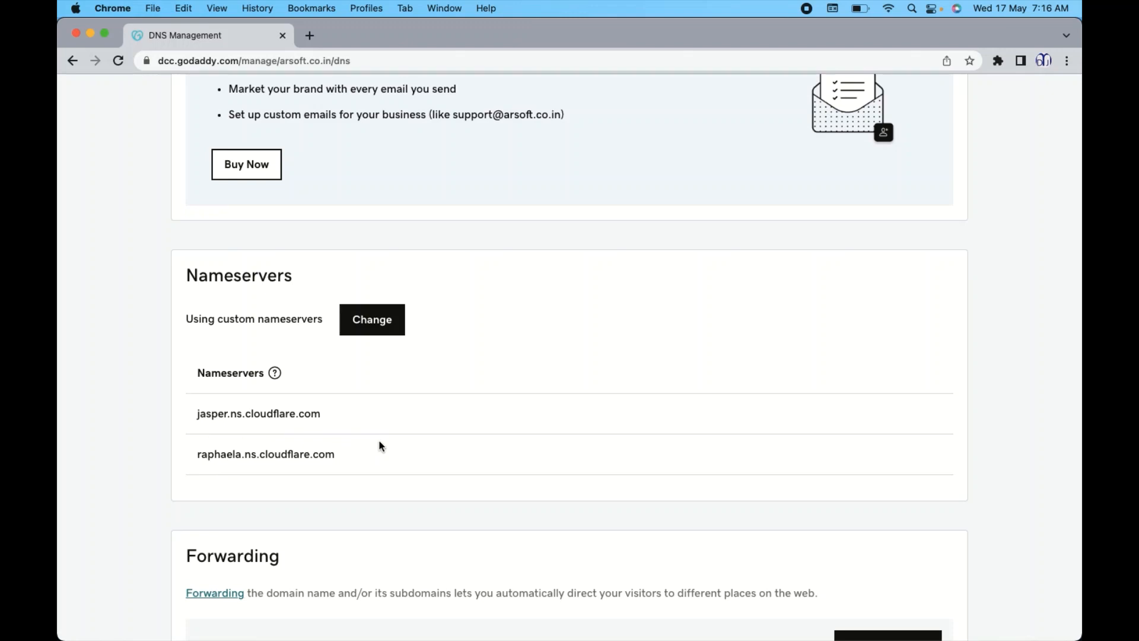
mouse_move(211, 401)
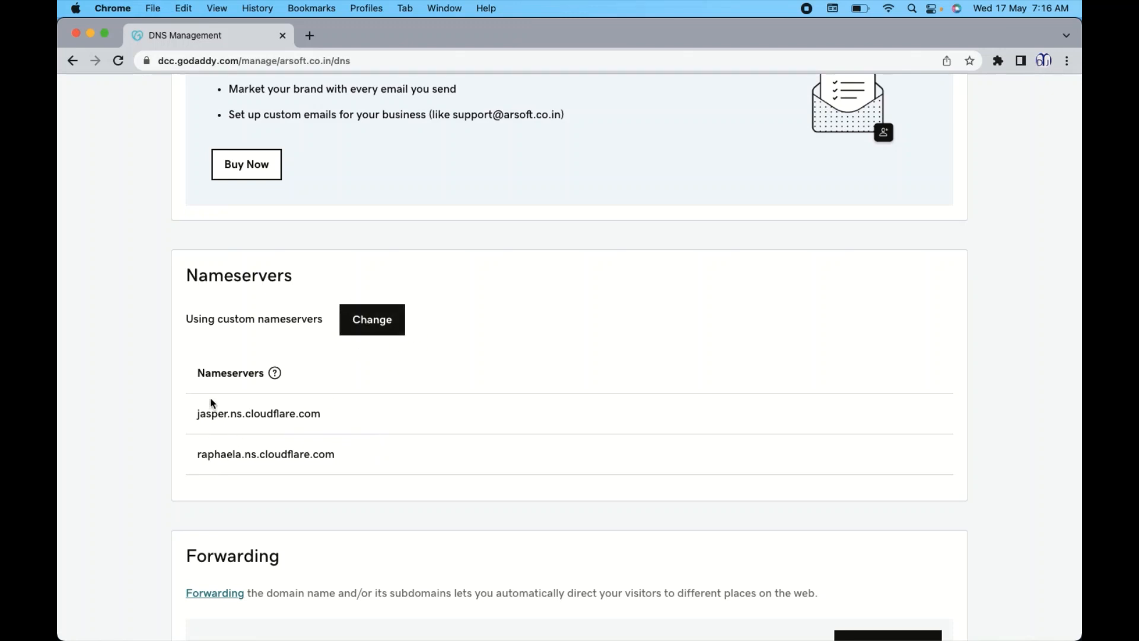
mouse_move(388, 321)
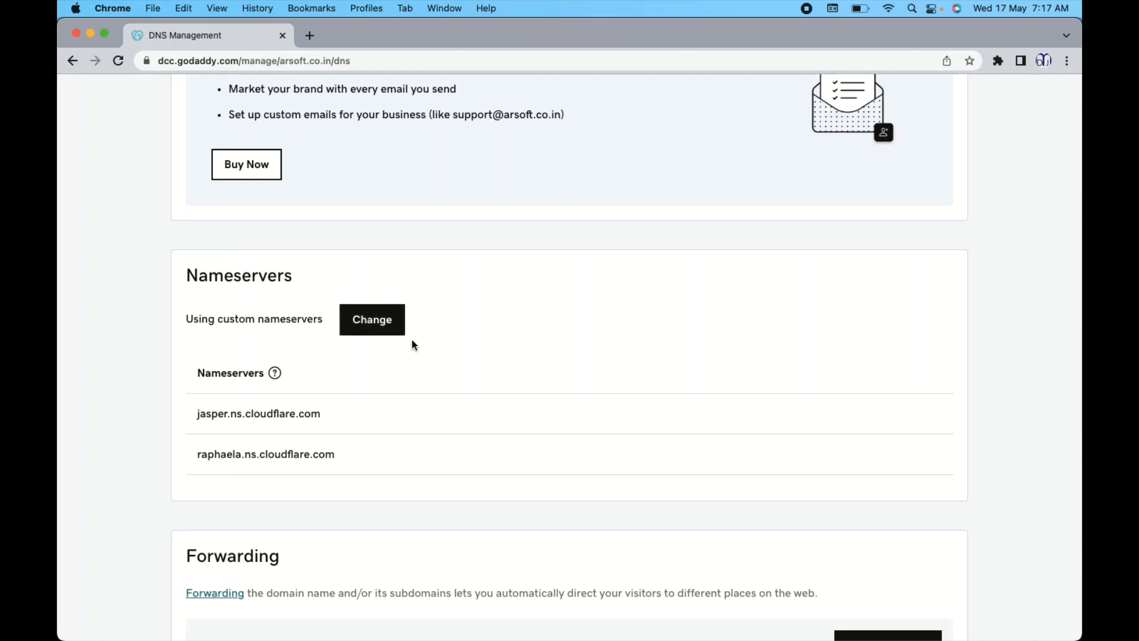
Open the Edit nameservers dialog via Change and highlight its heading and warning text.
left_click(373, 320)
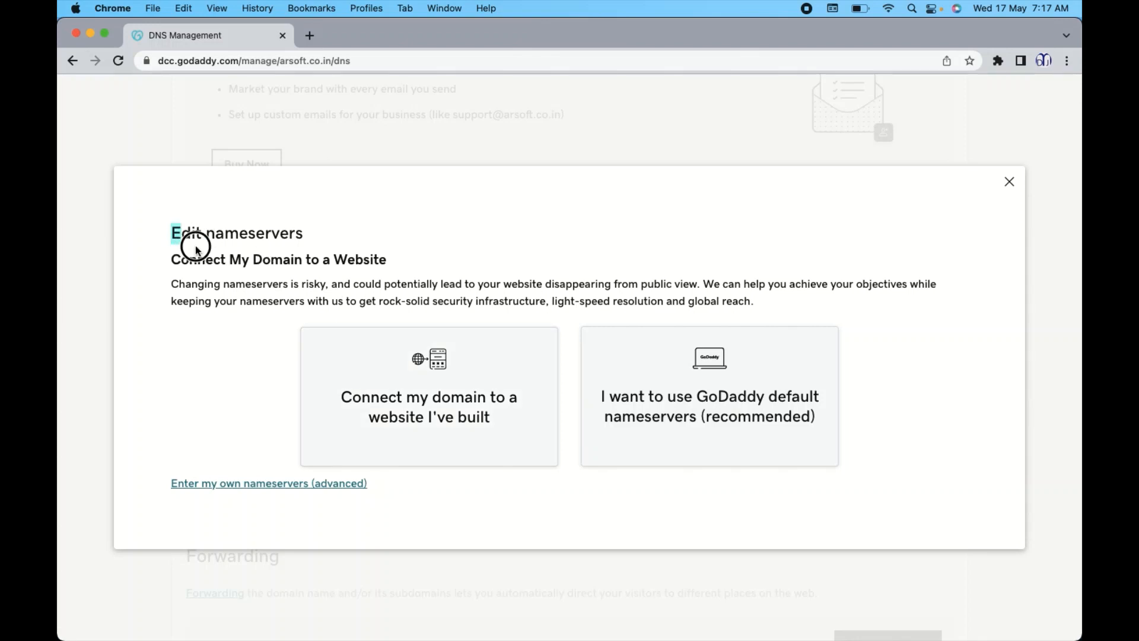
left_click_drag(170, 232, 937, 300)
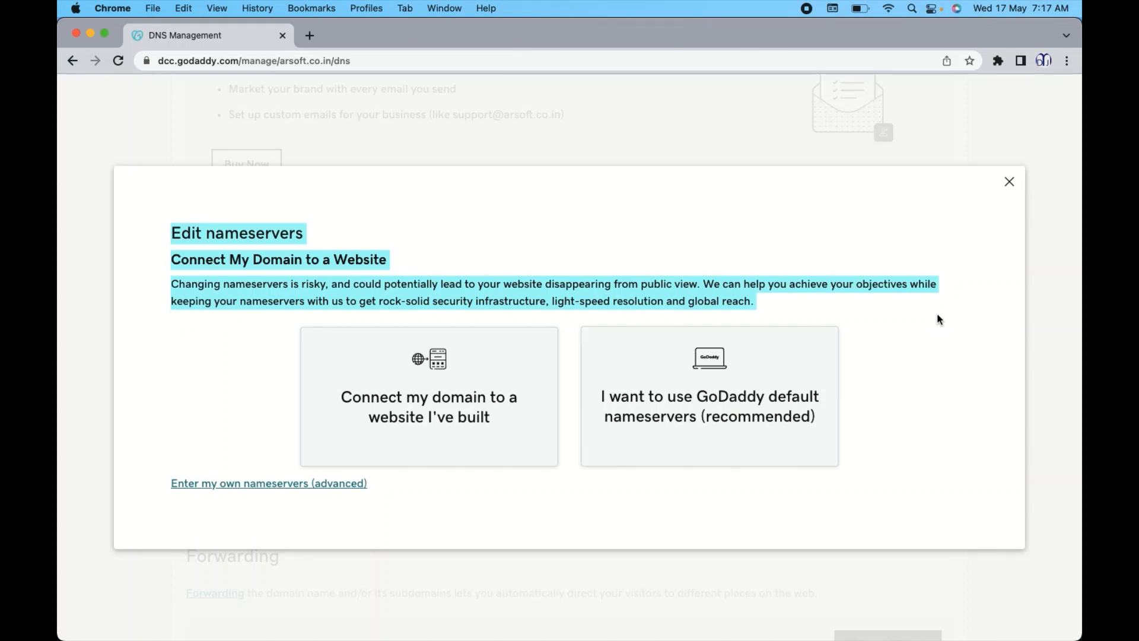
mouse_move(211, 512)
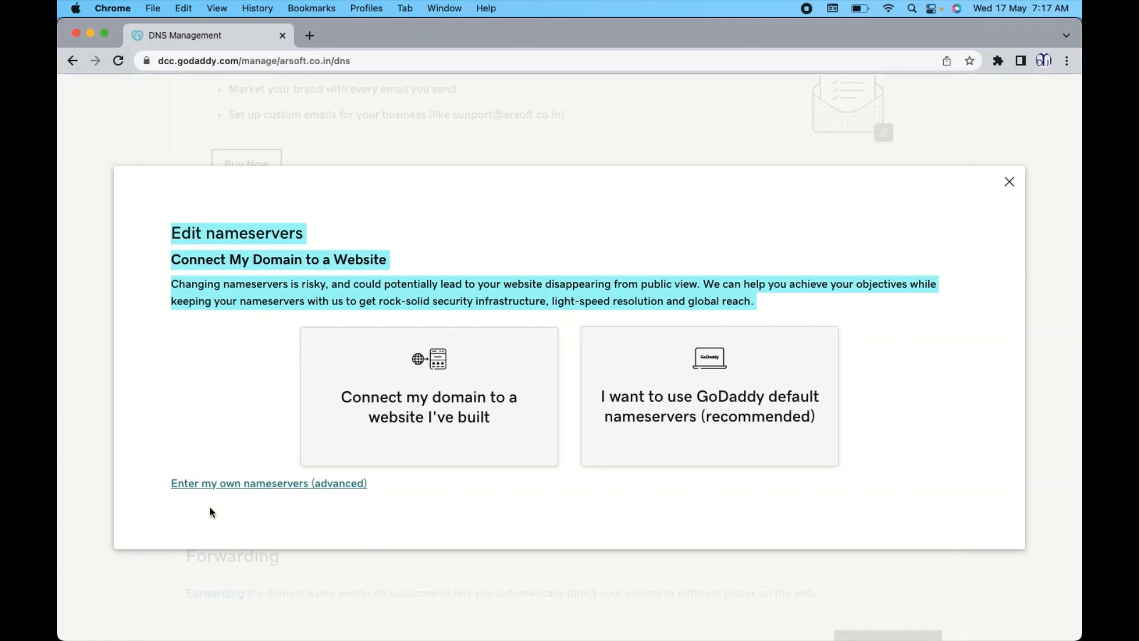
mouse_move(219, 489)
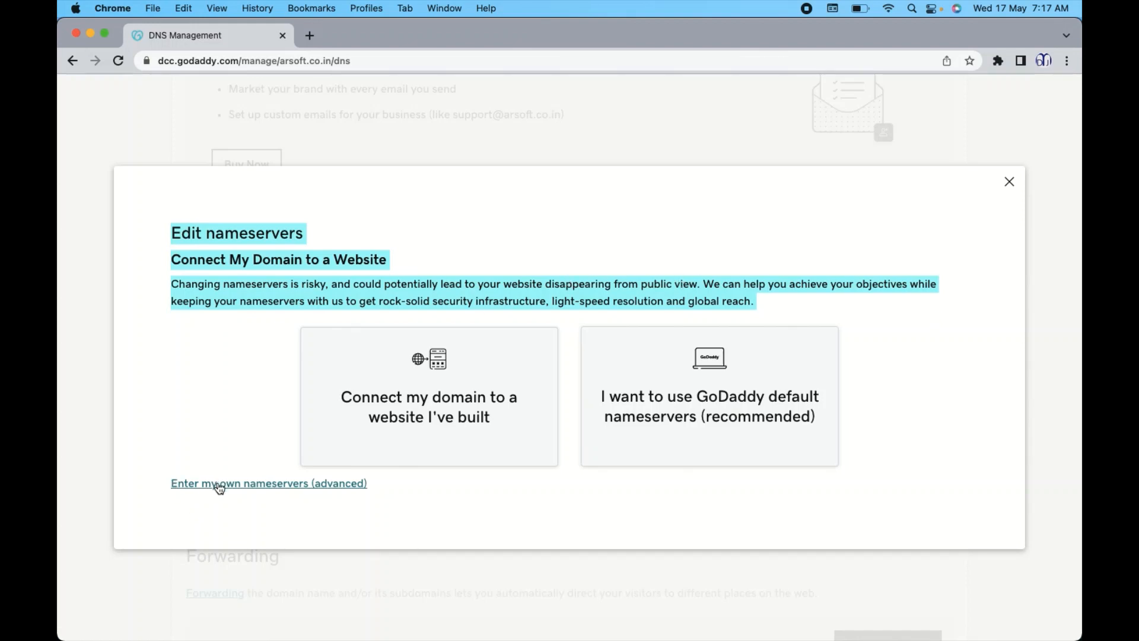
mouse_move(249, 510)
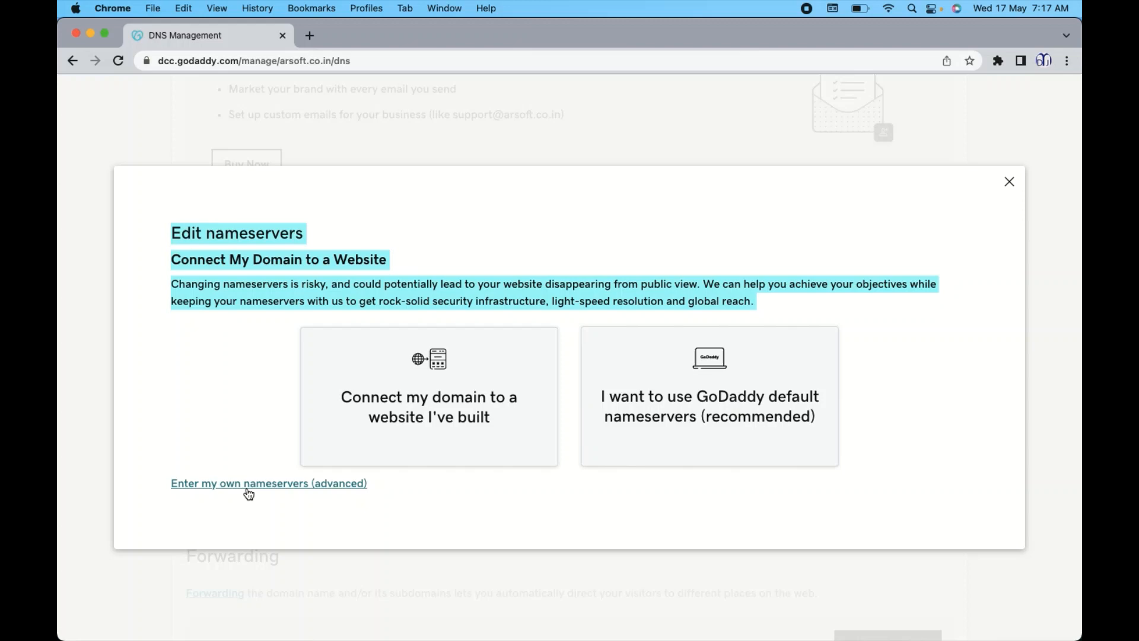
mouse_move(335, 492)
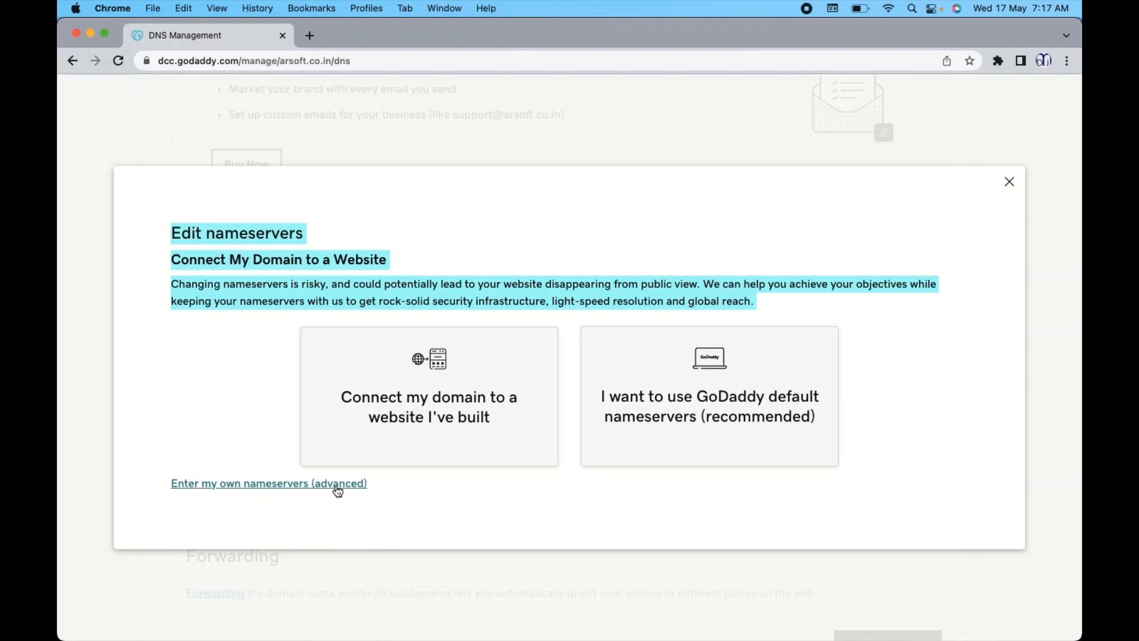
Choose 'Enter my own nameservers (advanced)' and clear the Cloudflare nameserver entries.
left_click(270, 484)
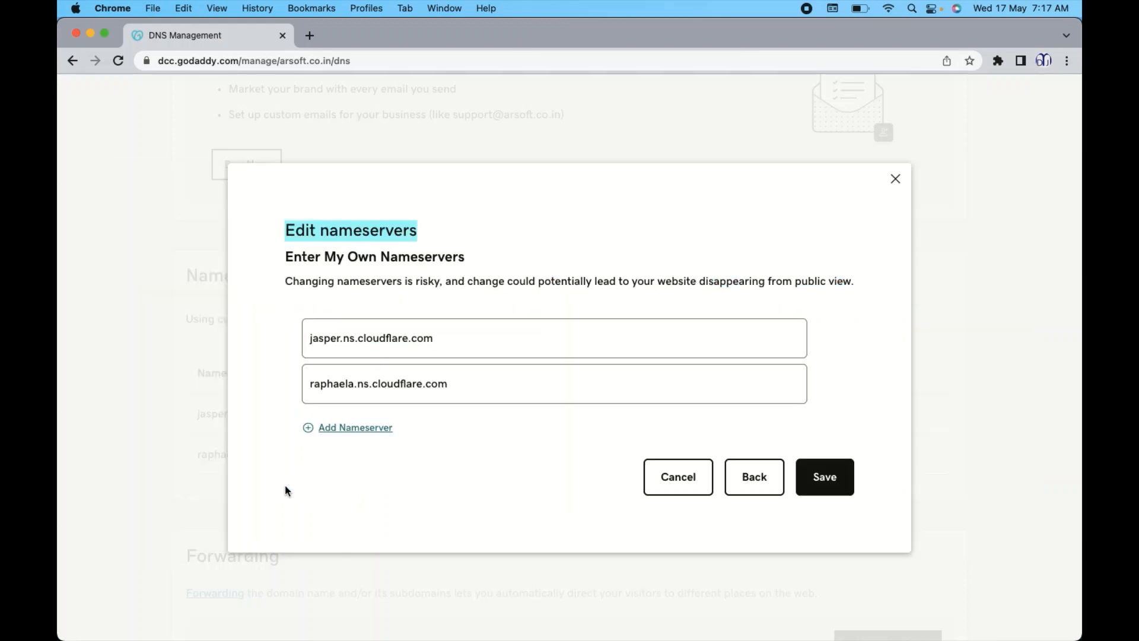
left_click(444, 339)
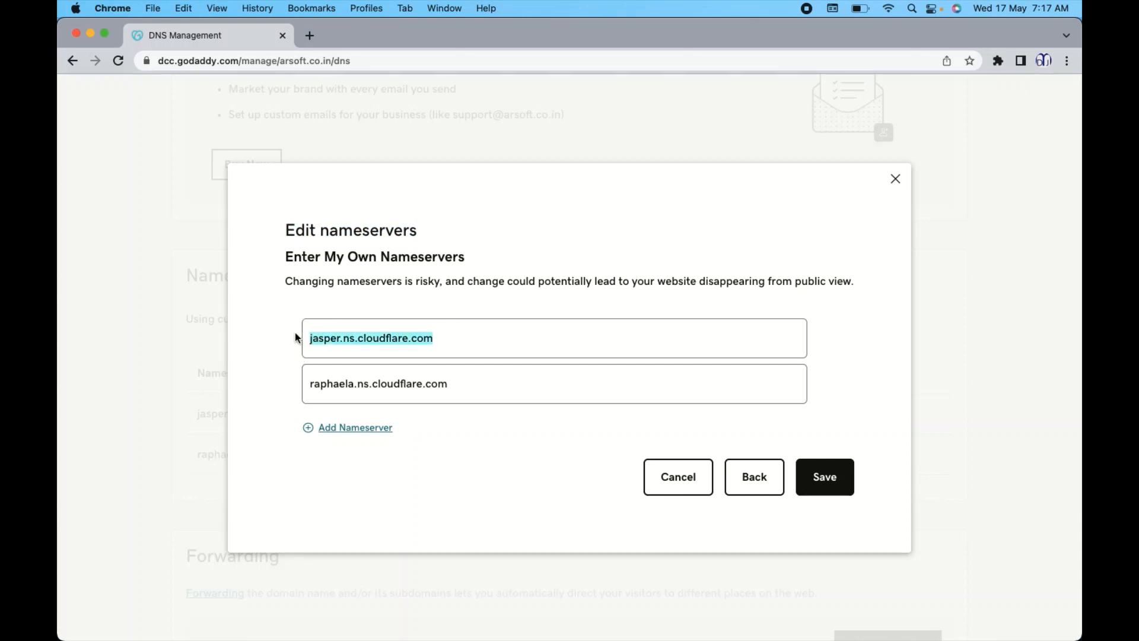
key("Delete")
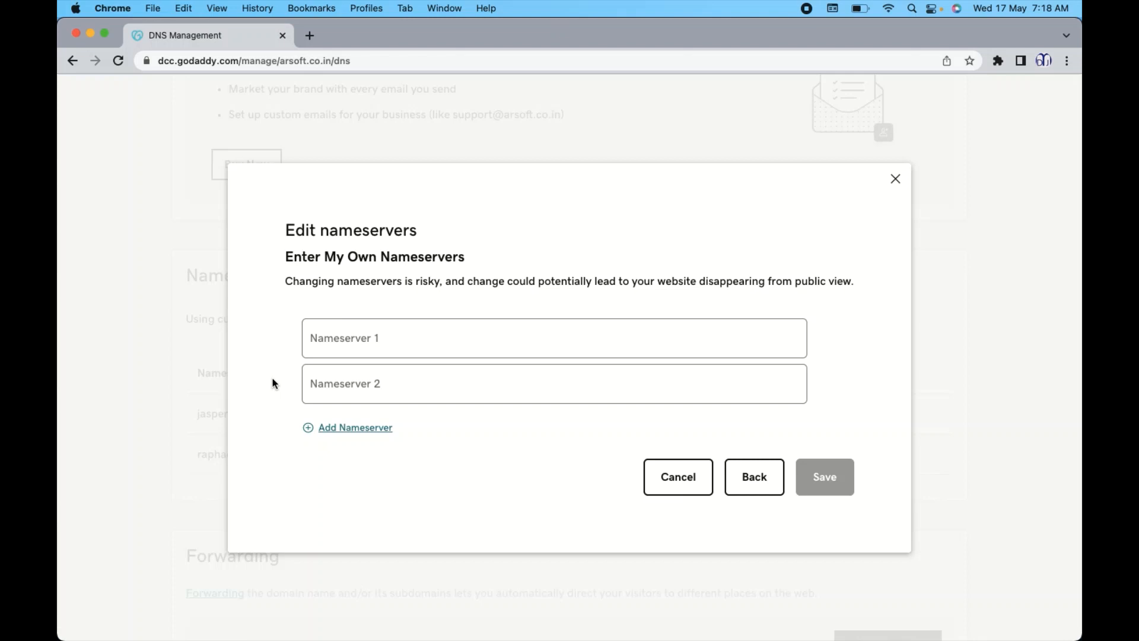
mouse_move(366, 403)
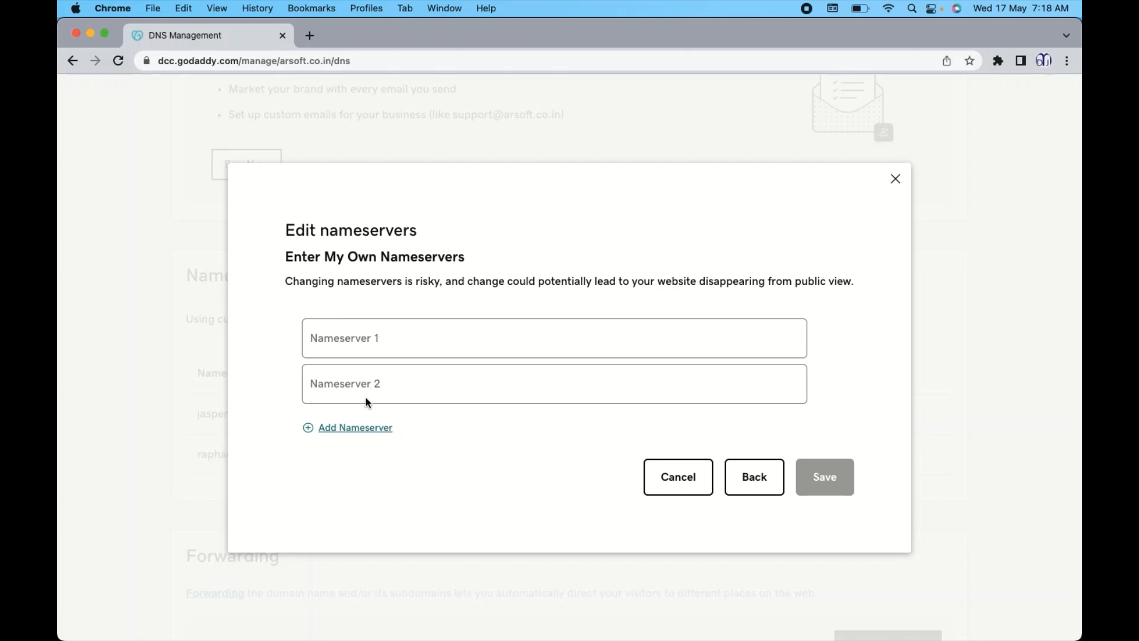
mouse_move(717, 456)
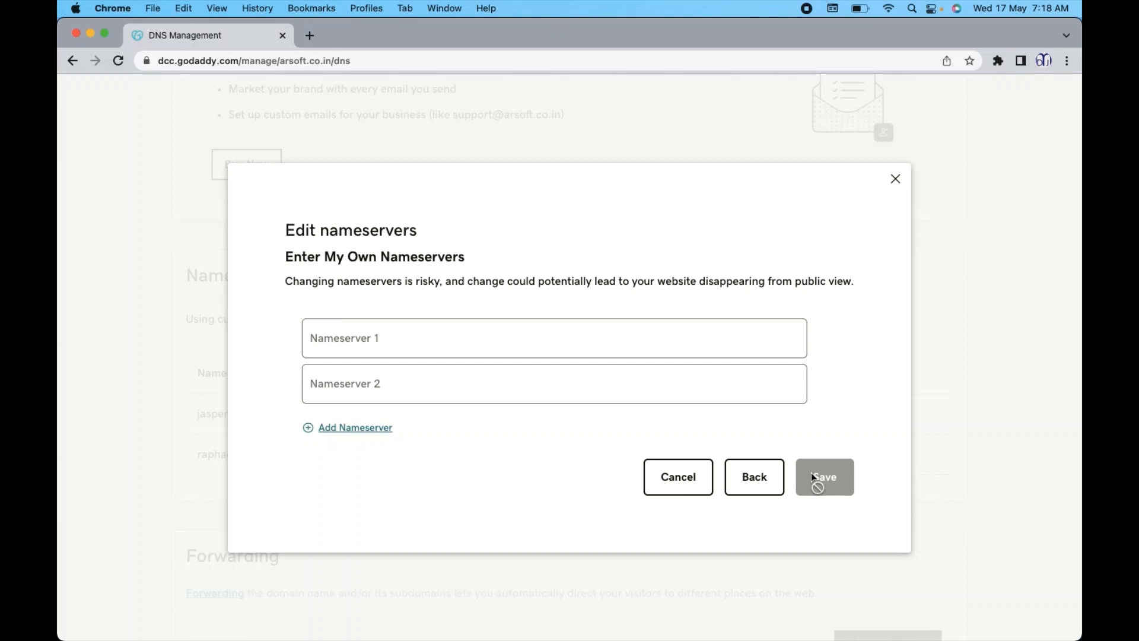
mouse_move(816, 506)
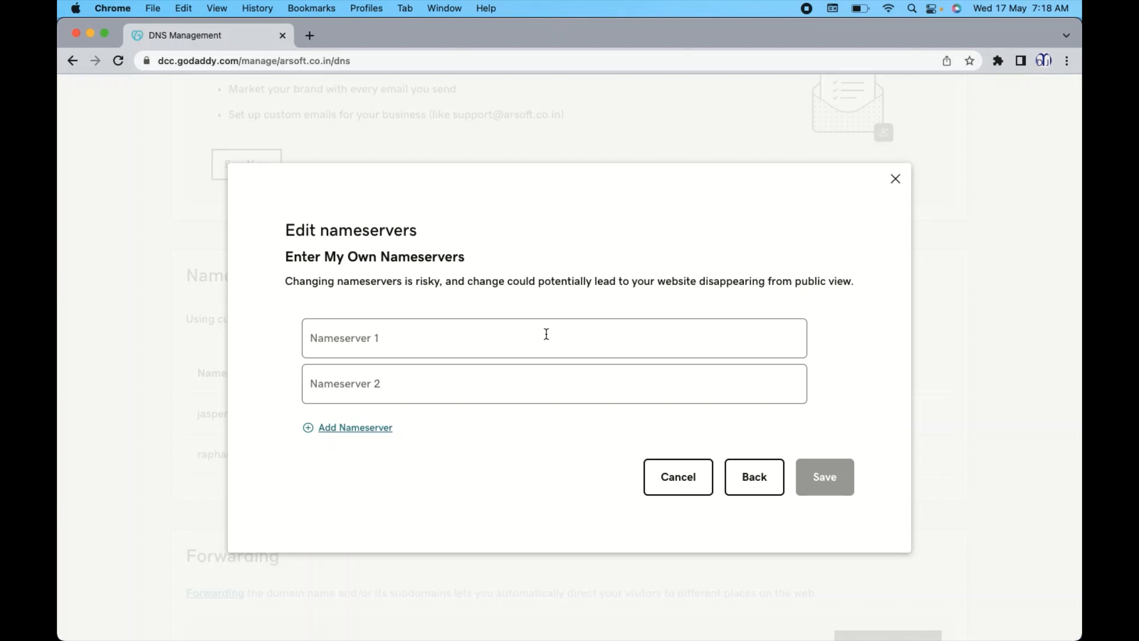
mouse_move(925, 161)
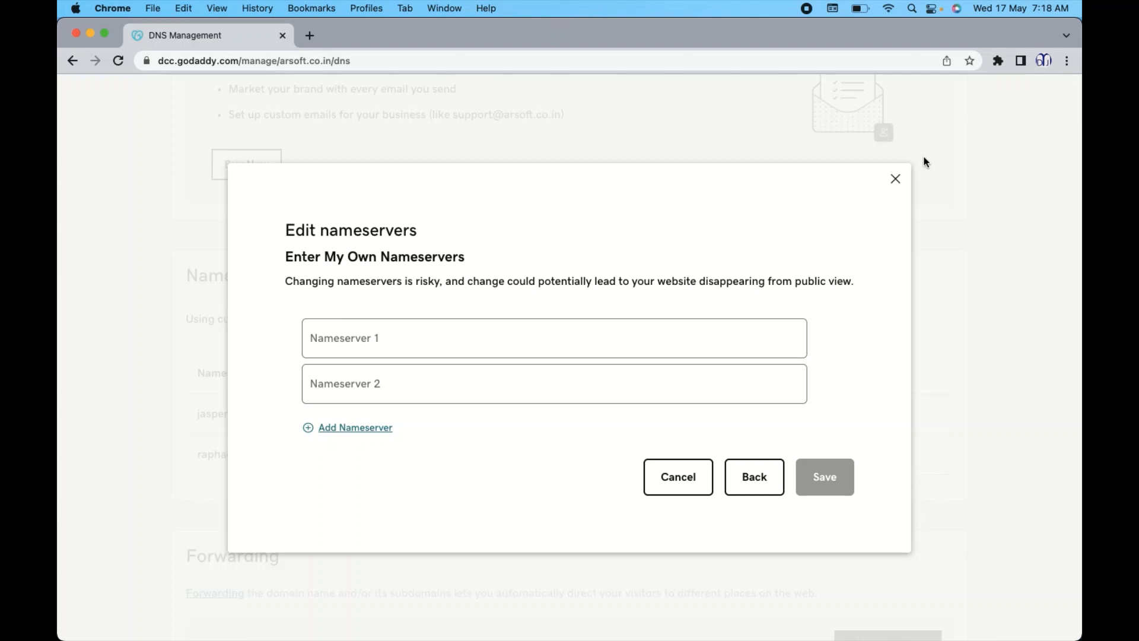
mouse_move(895, 180)
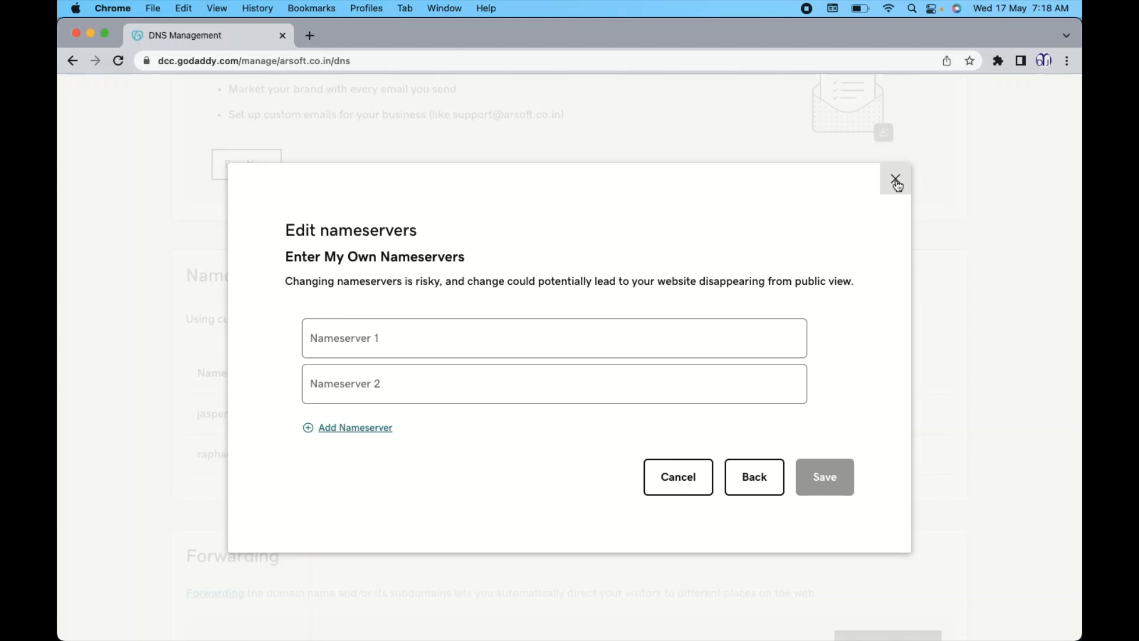
Close the Edit nameservers dialog unsaved, keeping the two Cloudflare nameservers.
left_click(894, 180)
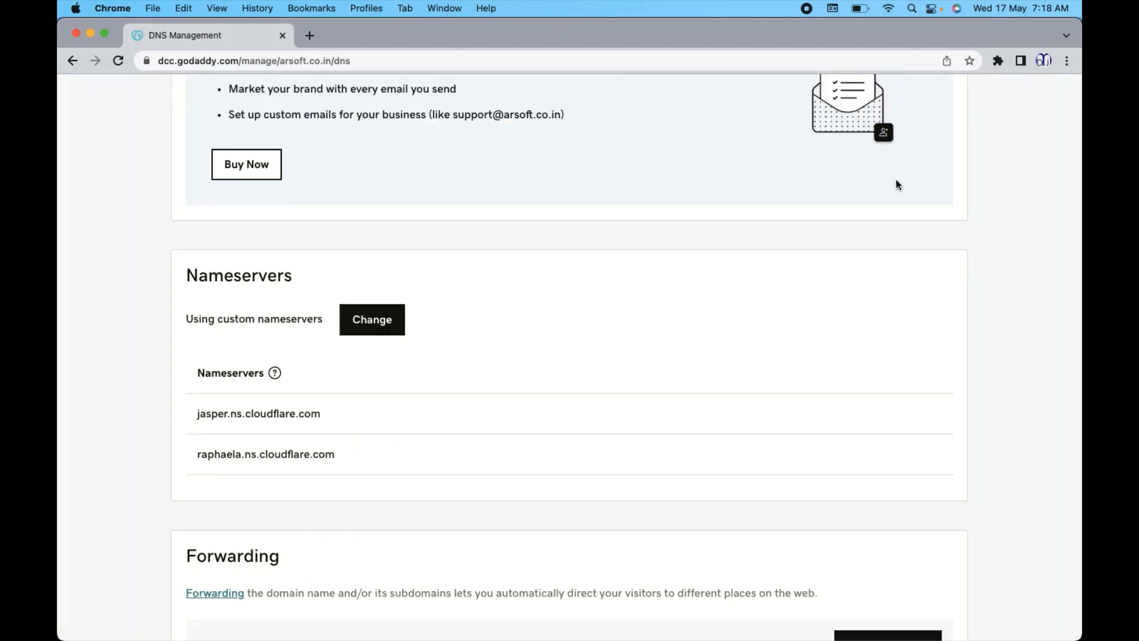